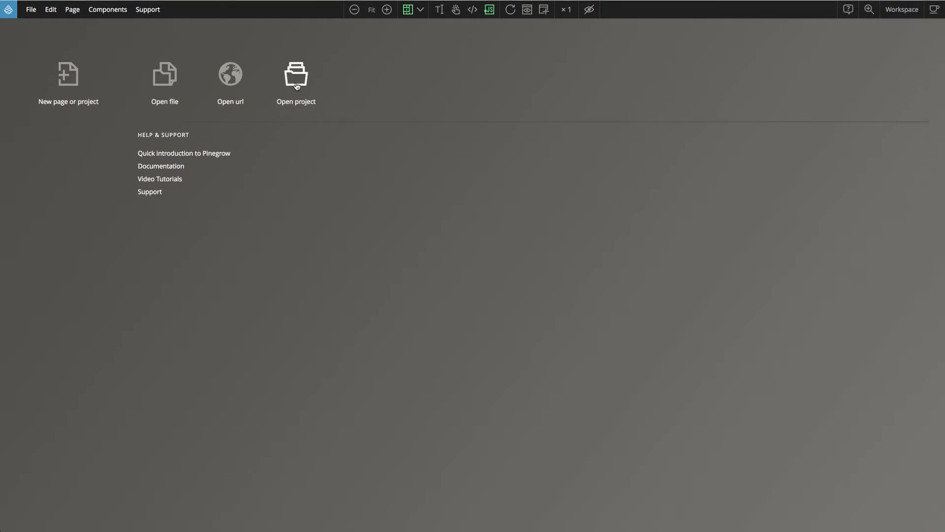
- Open the FreelancerPGWP project folder and its index.html page for editing
{"action": "left_click", "coordinate": [295, 73]}
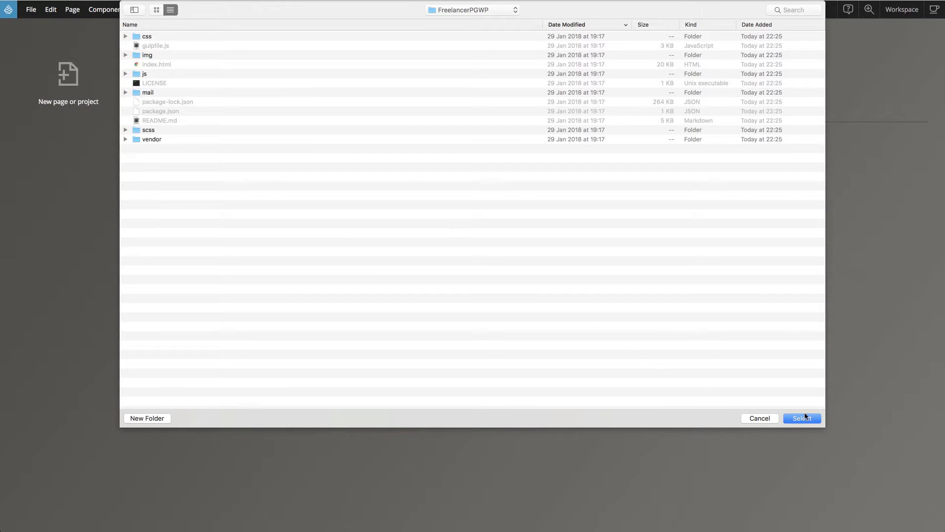
{"action": "left_click", "coordinate": [801, 417]}
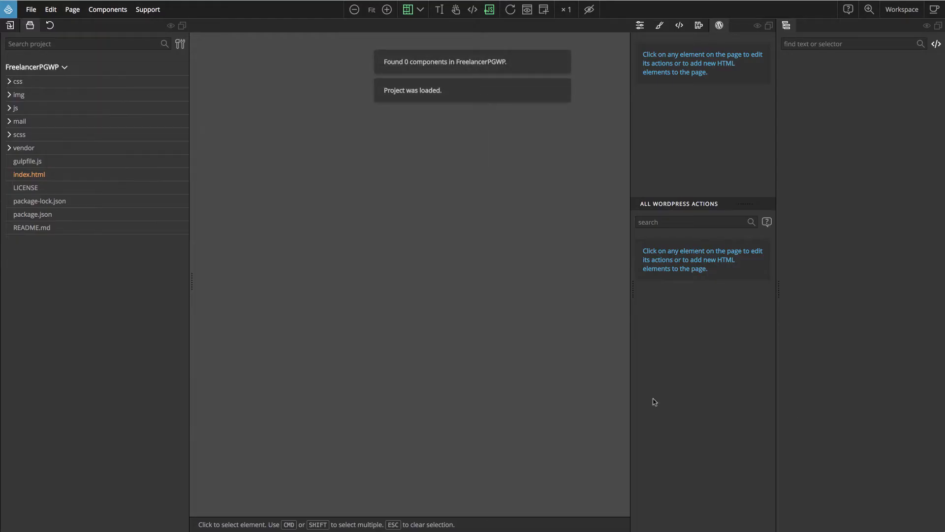
{"action": "left_click", "coordinate": [29, 175]}
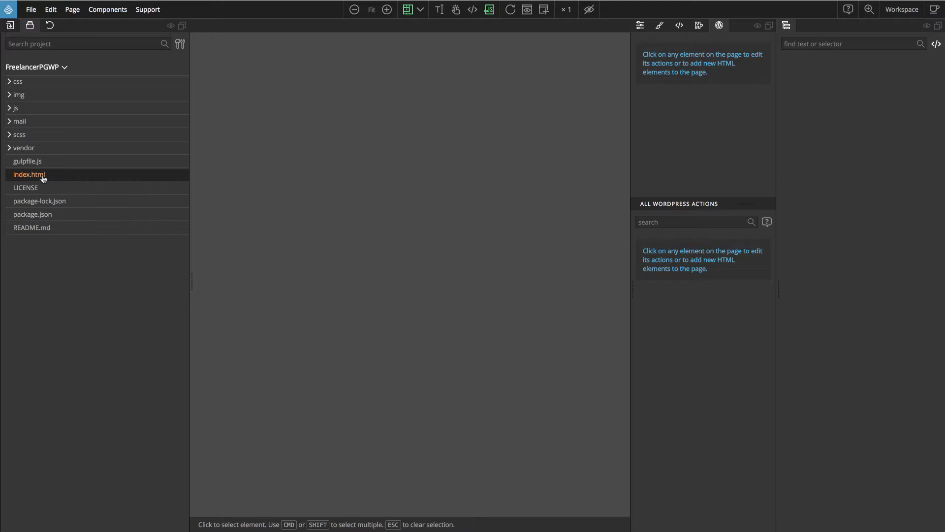
{"action": "mouse_move", "coordinate": [39, 179]}
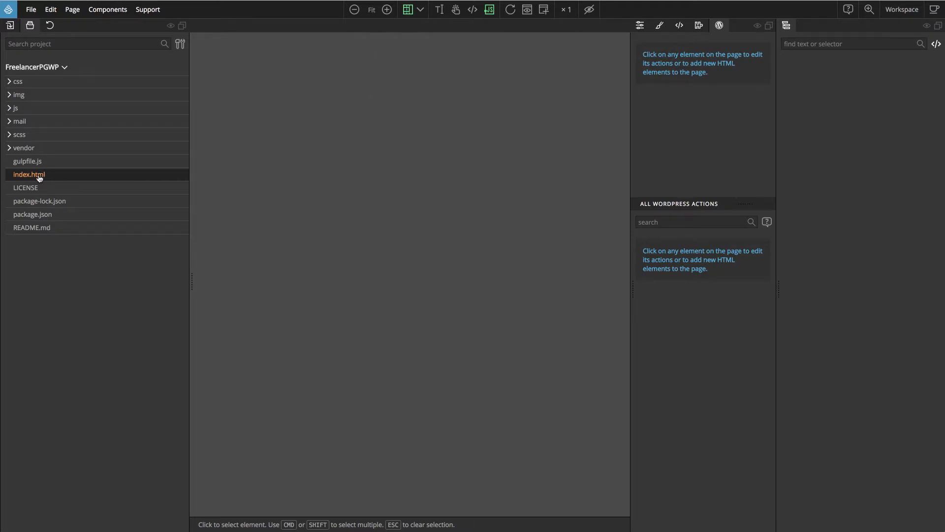
{"action": "double_click", "coordinate": [29, 174]}
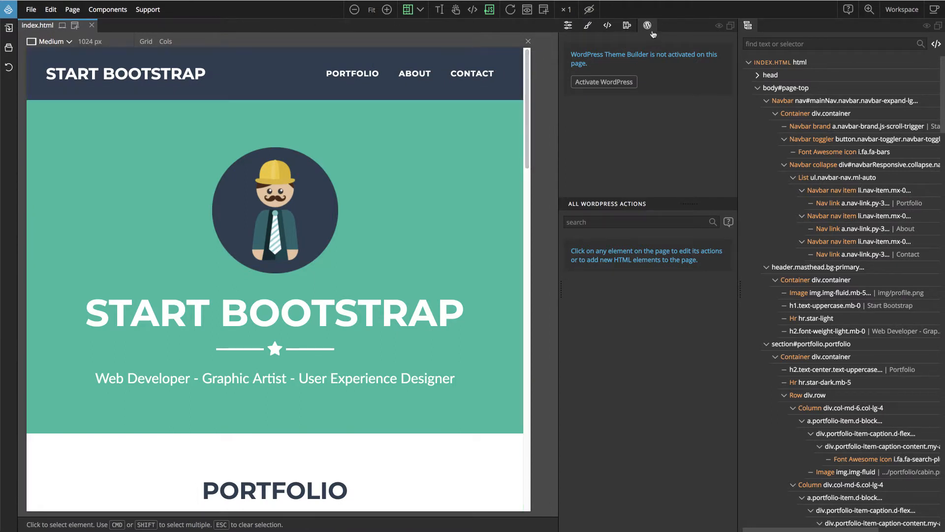
{"action": "mouse_move", "coordinate": [603, 89]}
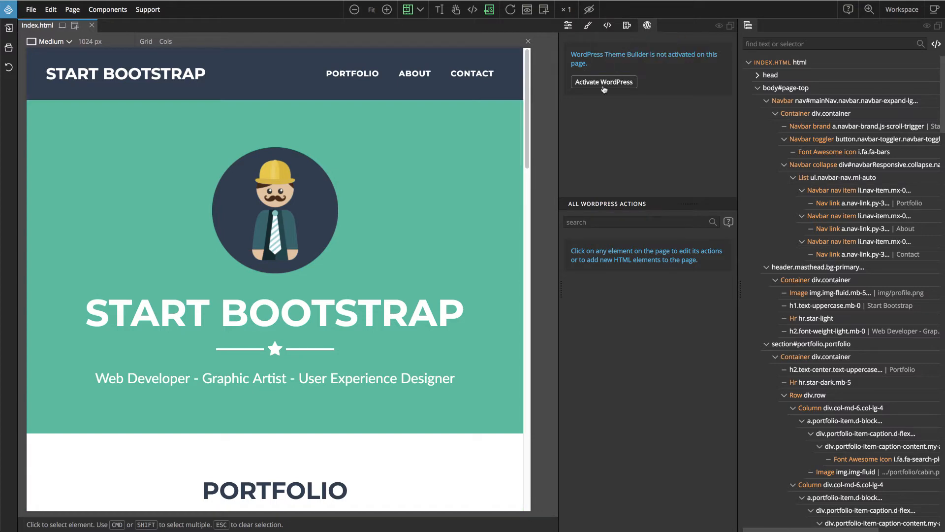
- Activate WordPress so the html element becomes the WordPress Site master page
{"action": "left_click", "coordinate": [603, 82]}
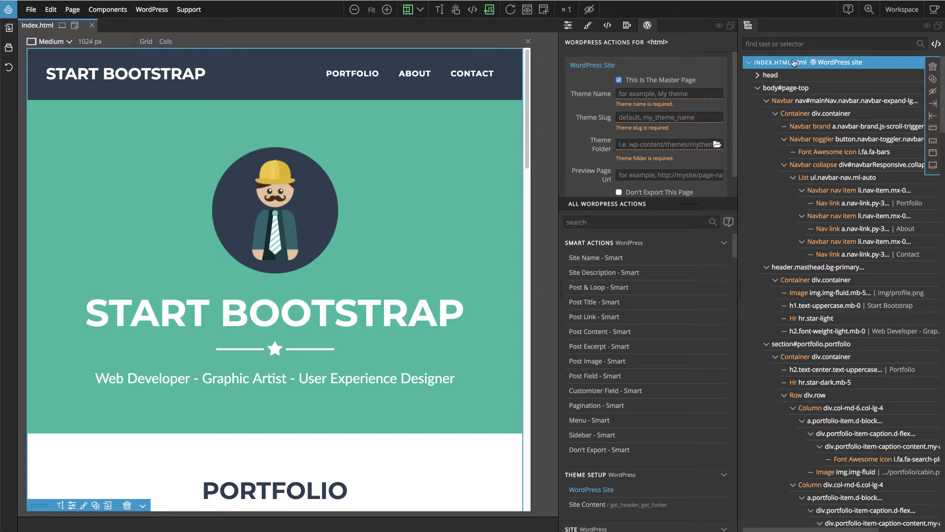
{"action": "mouse_move", "coordinate": [799, 65]}
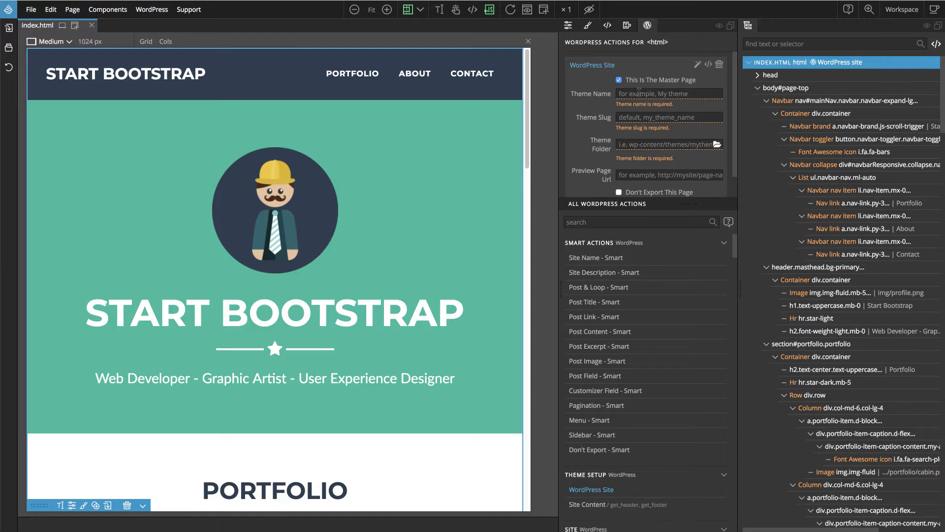
- Enter 'Olaf' as Theme Name and 'olaf' as Theme Slug
{"action": "left_click", "coordinate": [669, 93]}
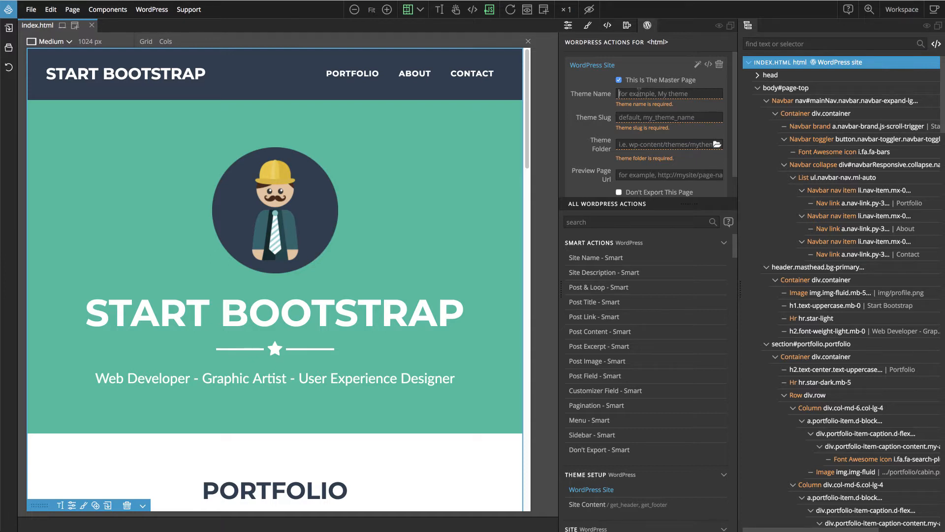
{"action": "type", "text": "Olaf"}
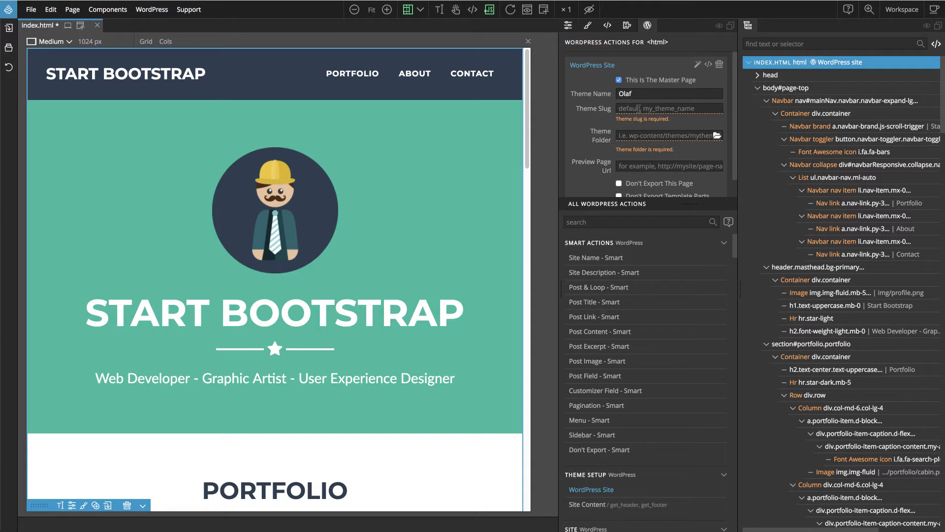
{"action": "type", "text": "olaf"}
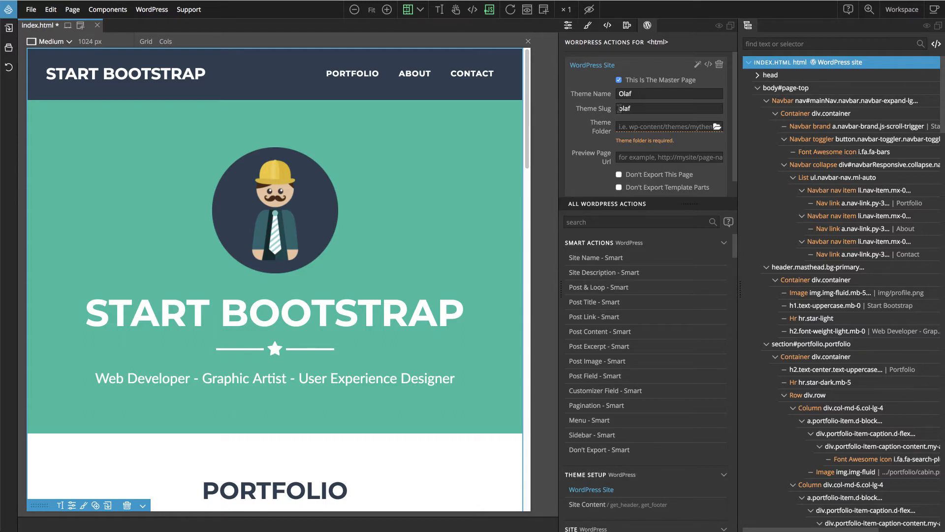
{"action": "left_click", "coordinate": [669, 108]}
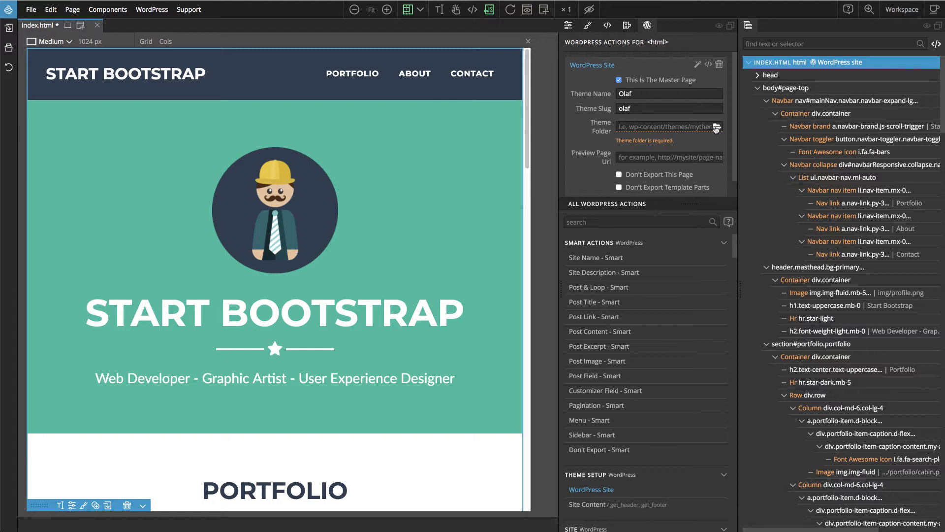
- Browse for the theme folder and navigate to wp-content/themes
{"action": "left_click", "coordinate": [716, 127]}
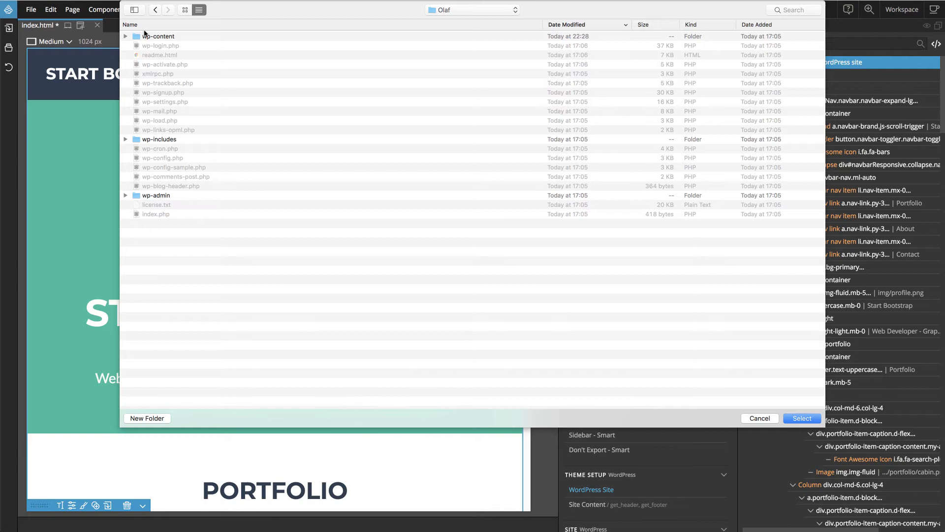
{"action": "mouse_move", "coordinate": [150, 28]}
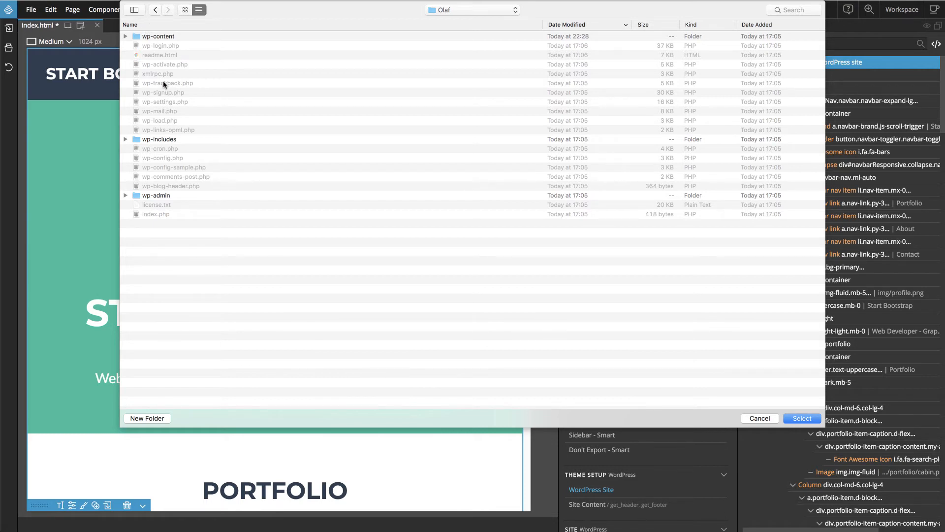
{"action": "mouse_move", "coordinate": [170, 37]}
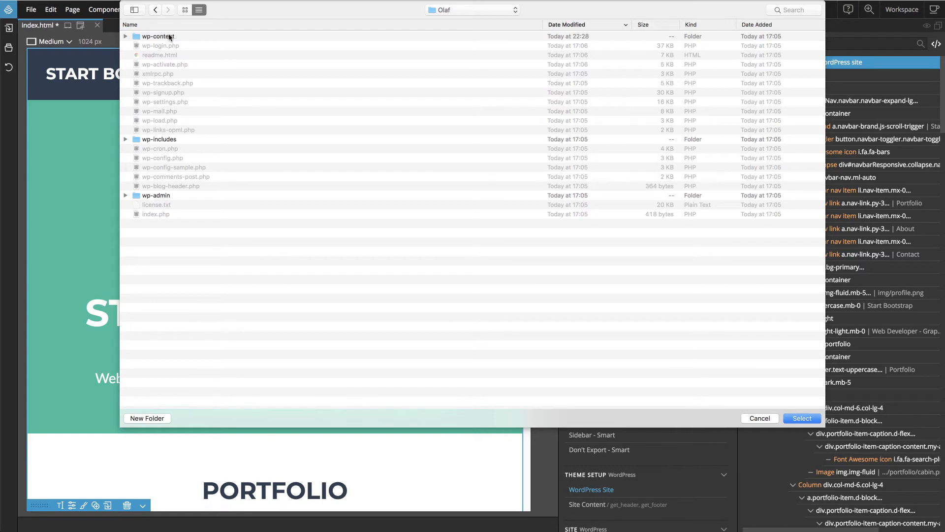
{"action": "double_click", "coordinate": [158, 36]}
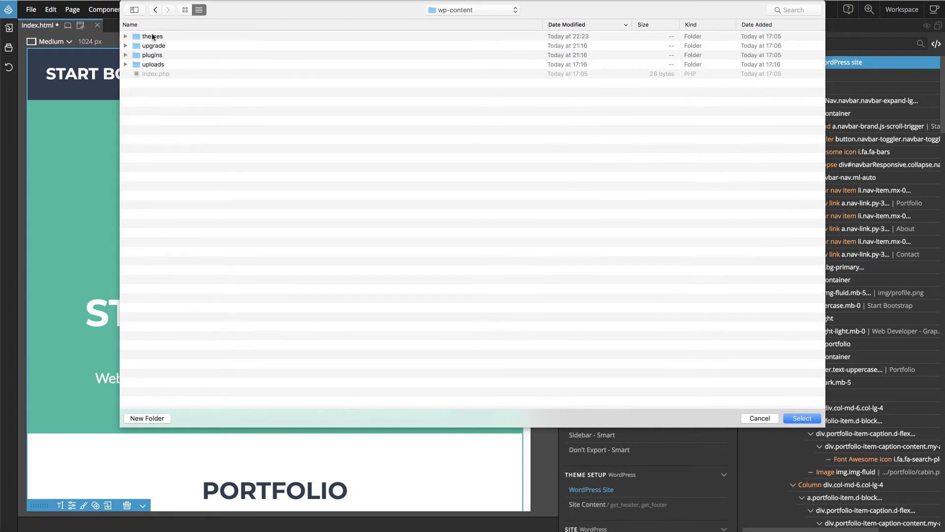
{"action": "double_click", "coordinate": [153, 36]}
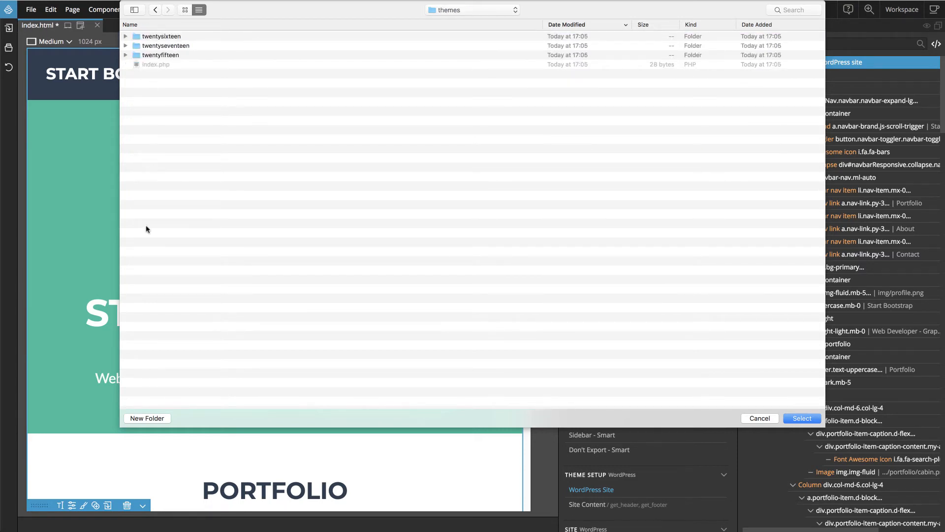
- Create a new folder named 'Olaf' there and select it as the theme folder
{"action": "left_click", "coordinate": [146, 418]}
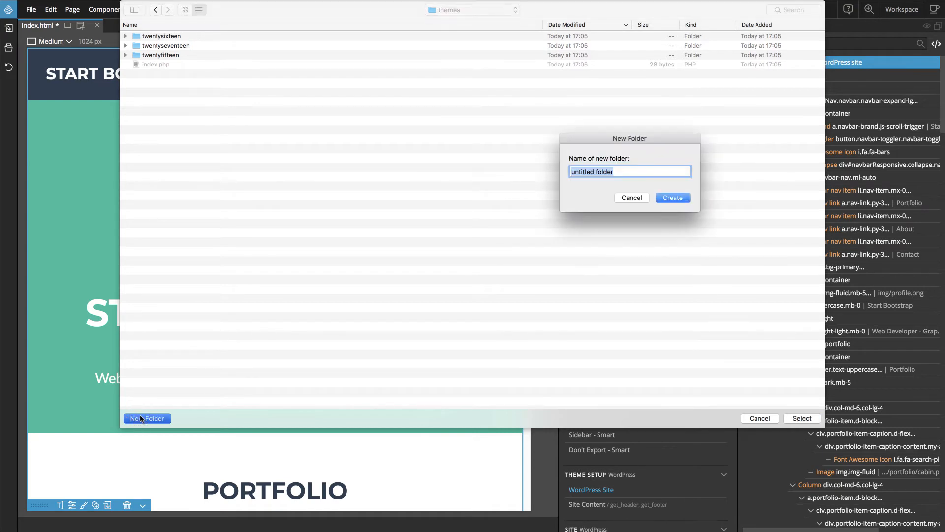
{"action": "type", "text": "Olaf"}
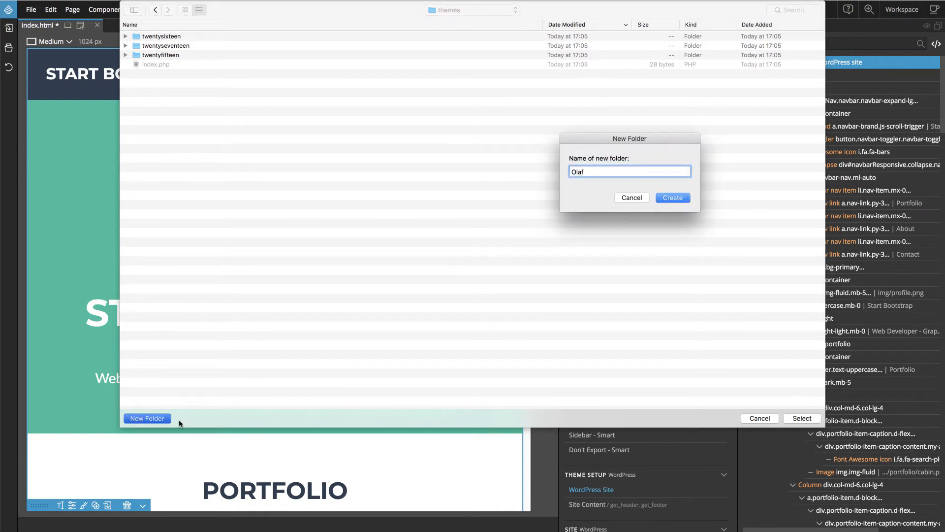
{"action": "left_click", "coordinate": [673, 197]}
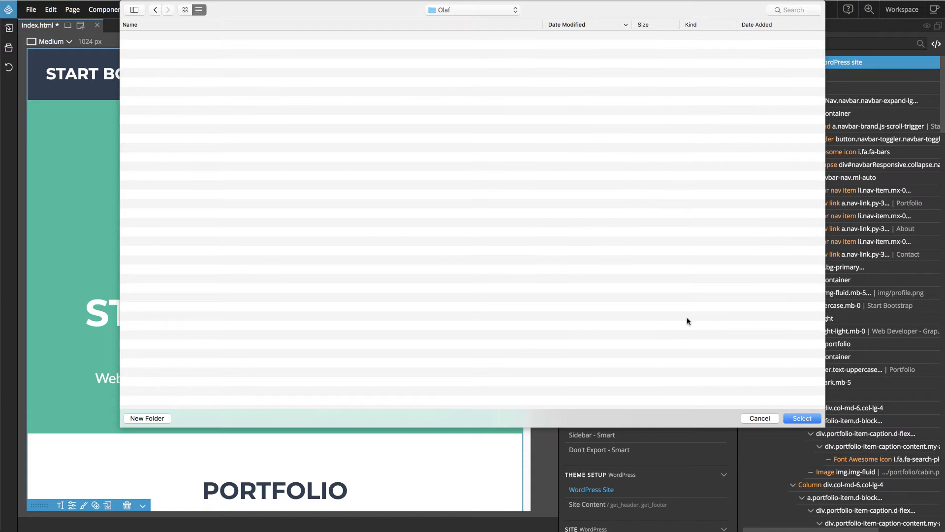
{"action": "left_click", "coordinate": [802, 418]}
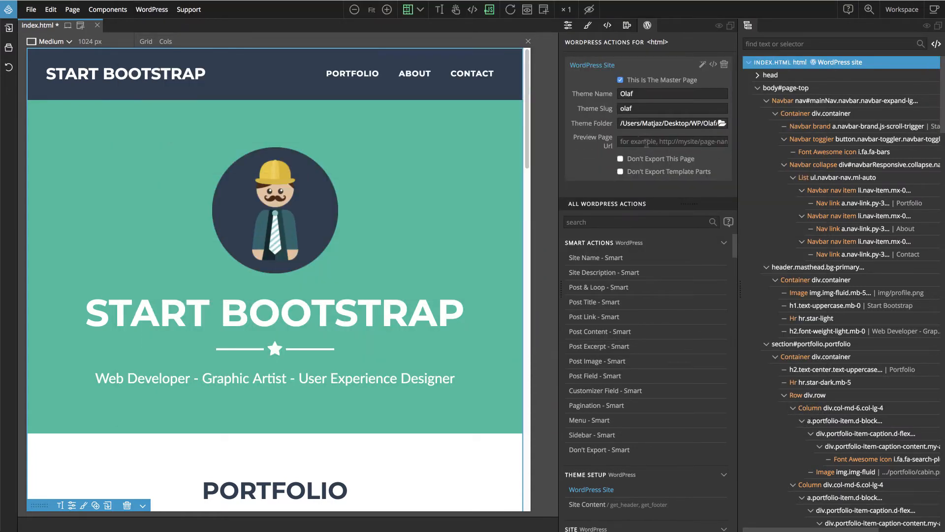
{"action": "type", "text": "h"}
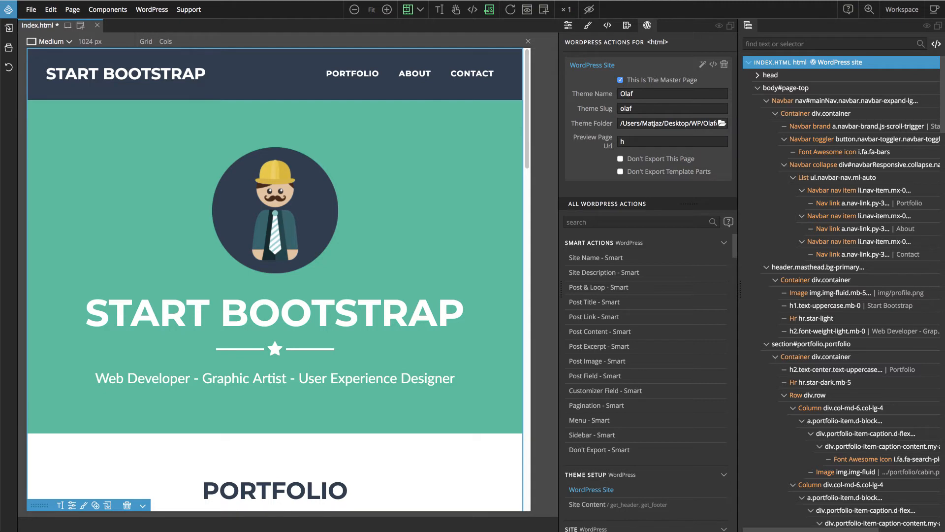
{"action": "type", "text": "ttp://"}
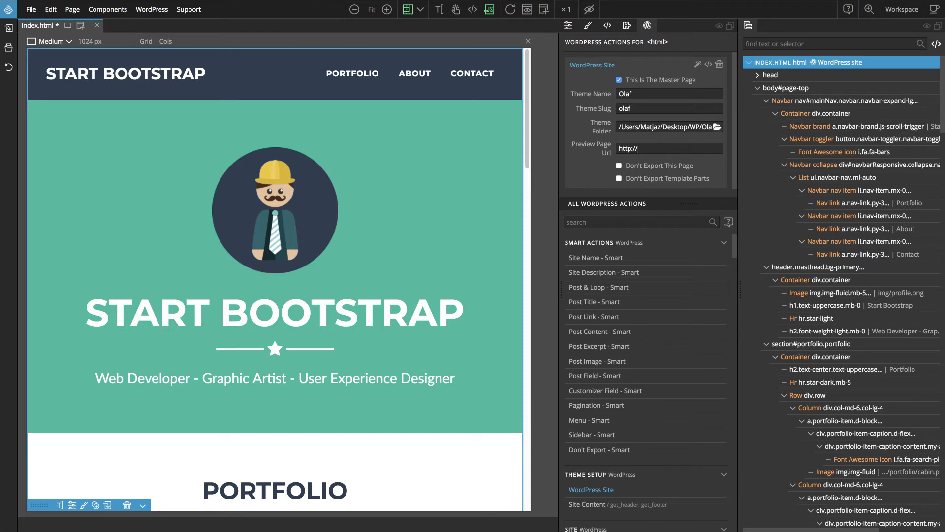
{"action": "type", "text": "ola"}
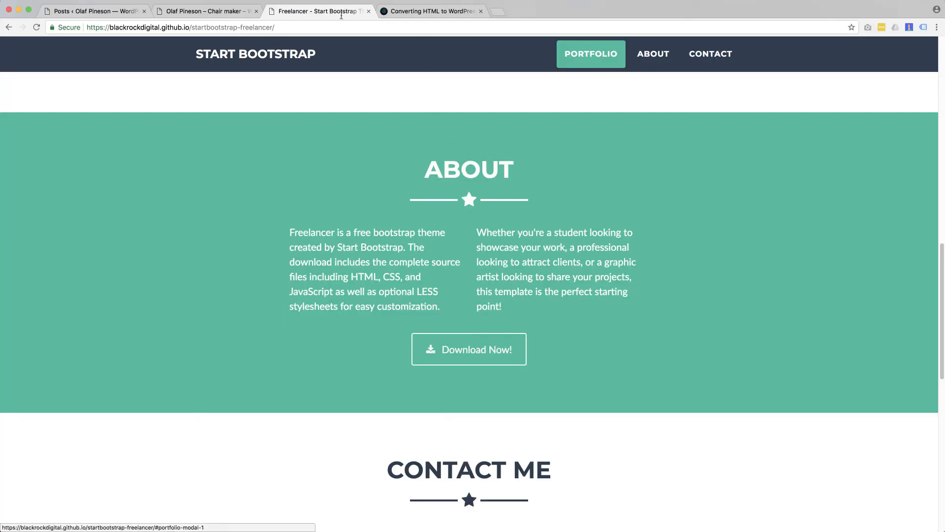
{"action": "left_click", "coordinate": [205, 12]}
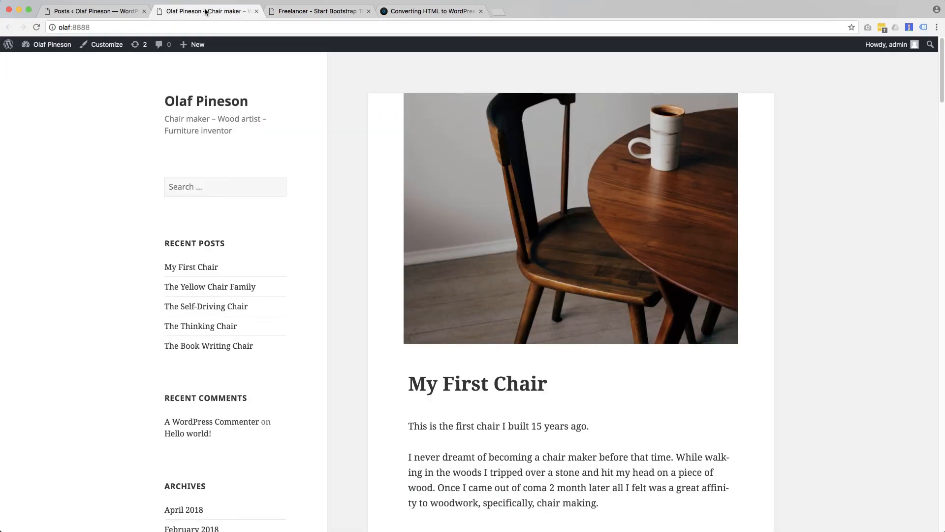
{"action": "left_click", "coordinate": [210, 11]}
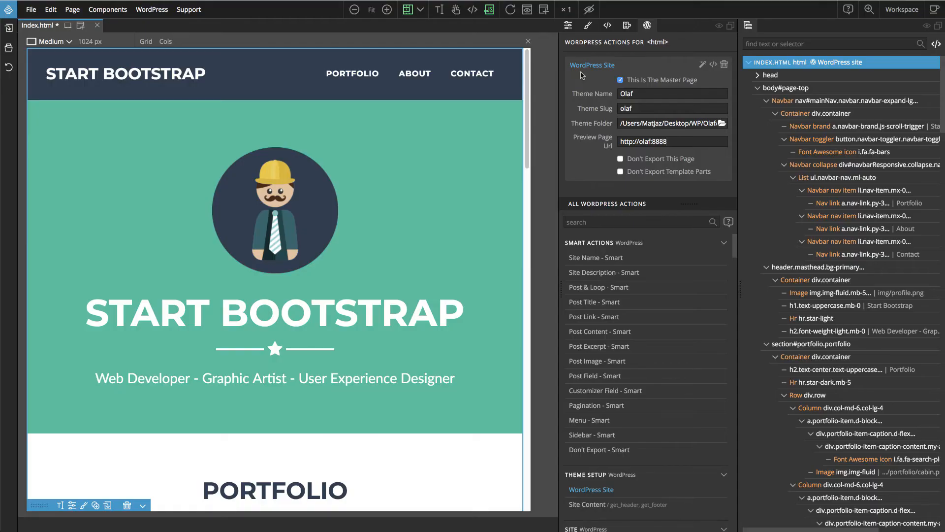
{"action": "mouse_move", "coordinate": [608, 70]}
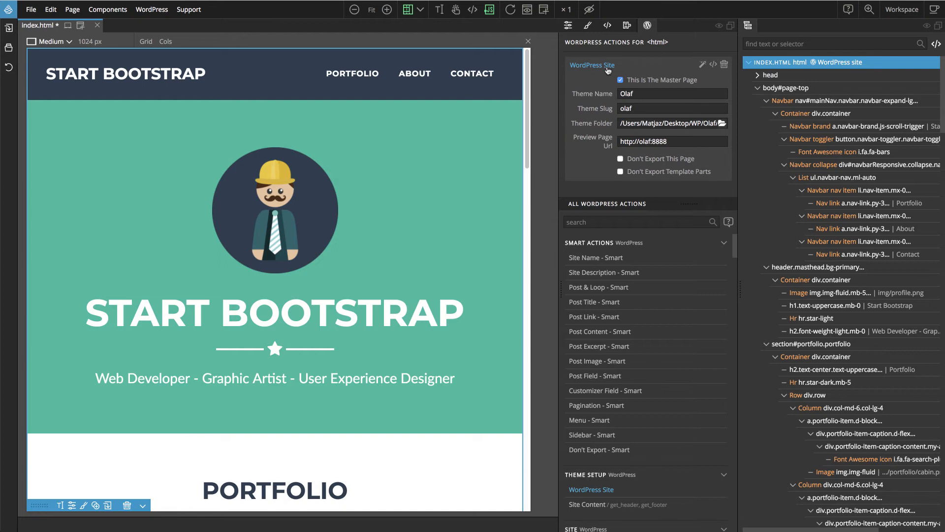
- Choose Export the theme from the WordPress menu
{"action": "left_click", "coordinate": [152, 9]}
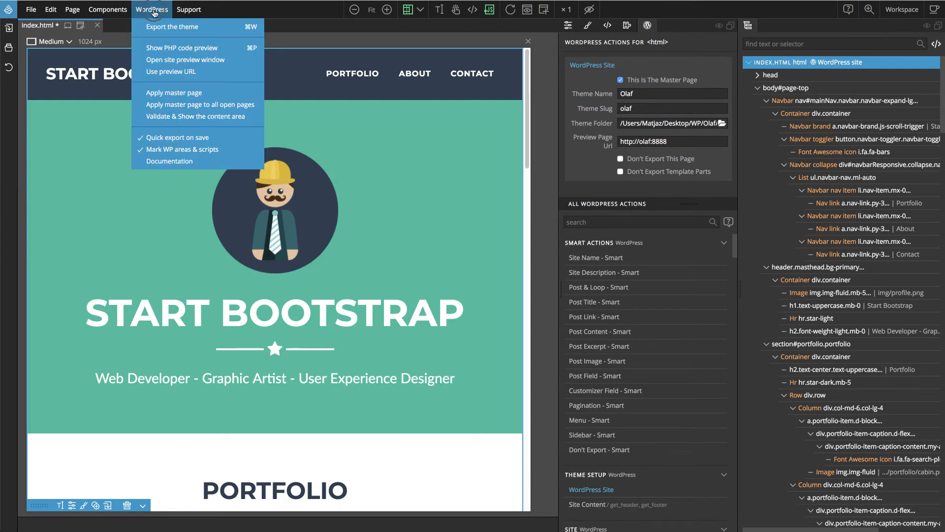
{"action": "mouse_move", "coordinate": [160, 28]}
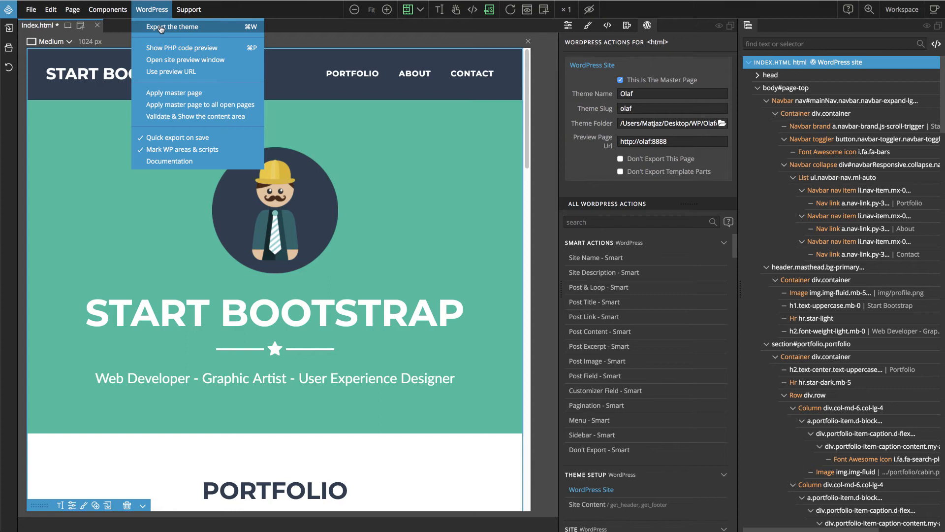
{"action": "left_click", "coordinate": [176, 26]}
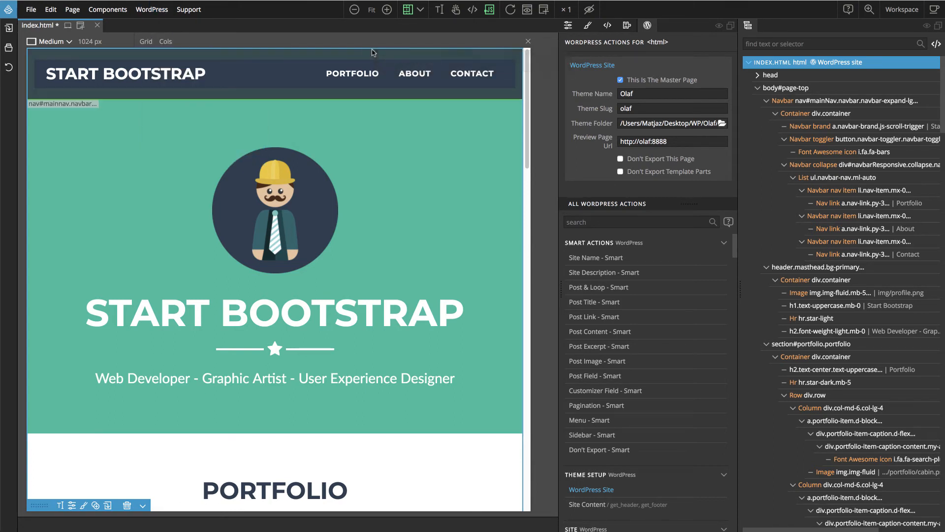
{"action": "mouse_move", "coordinate": [378, 53]}
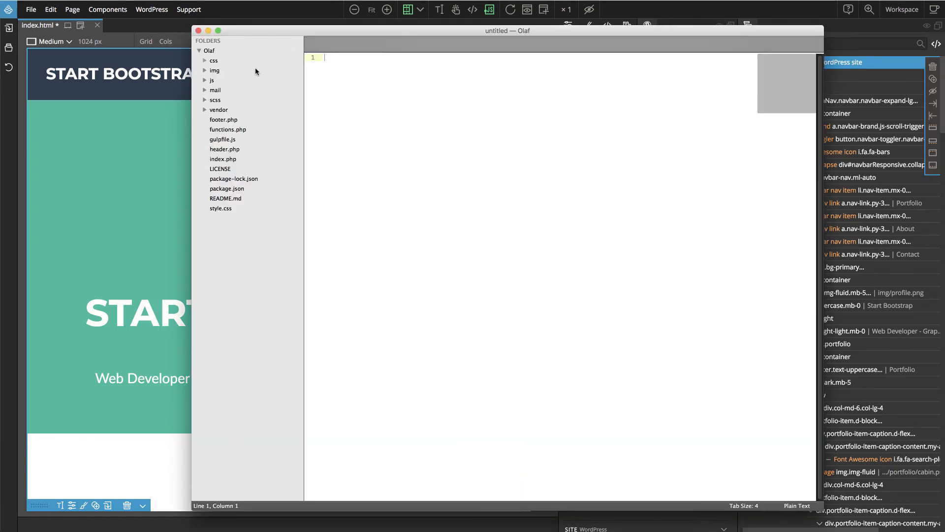
{"action": "mouse_move", "coordinate": [225, 158]}
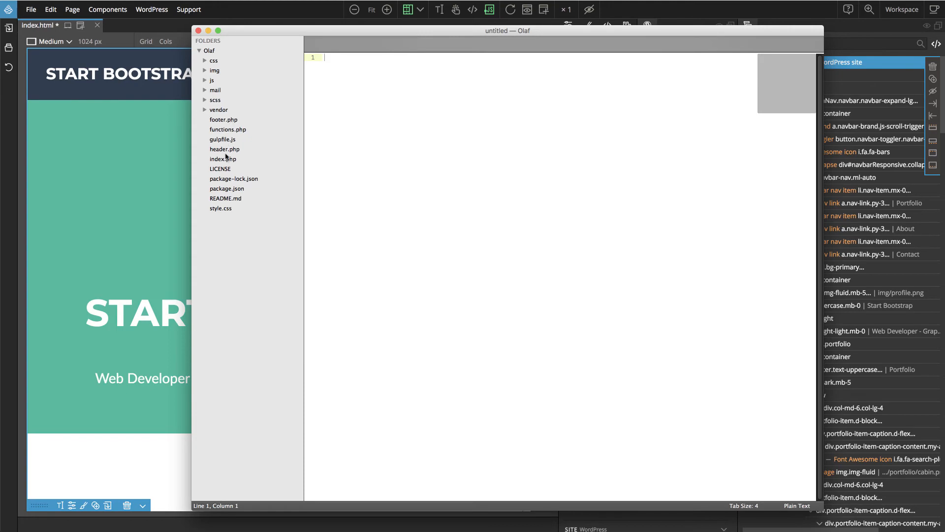
- View index.php, header.php, footer.php and functions.php of the exported Olaf theme
{"action": "left_click", "coordinate": [223, 158]}
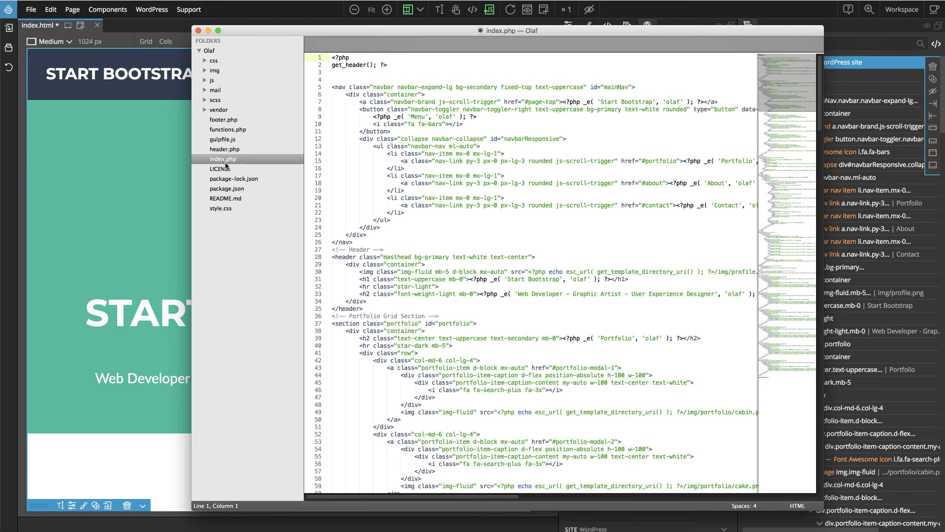
{"action": "left_click", "coordinate": [225, 149]}
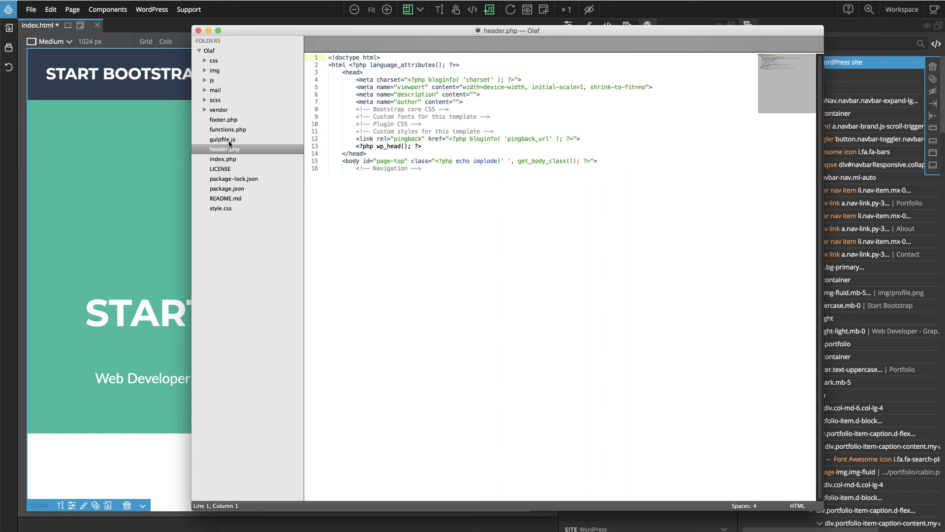
{"action": "left_click", "coordinate": [223, 120]}
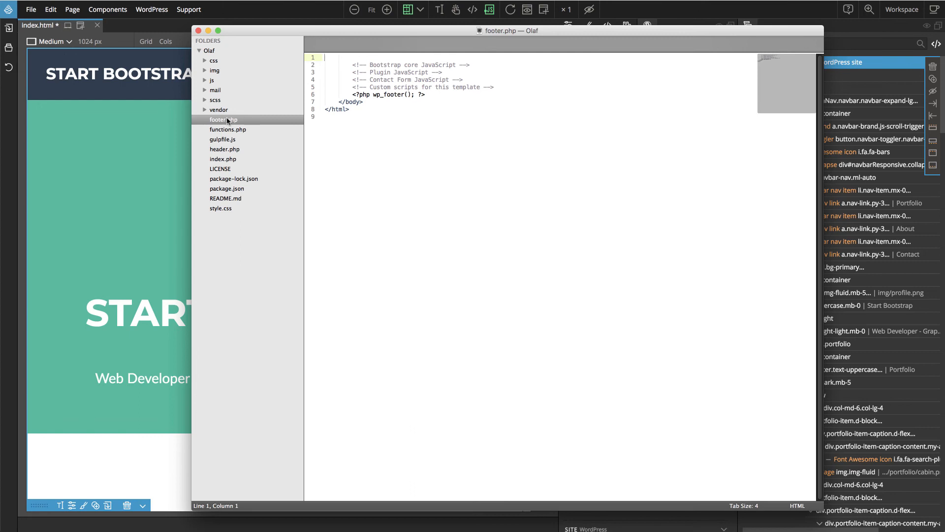
{"action": "left_click", "coordinate": [357, 109]}
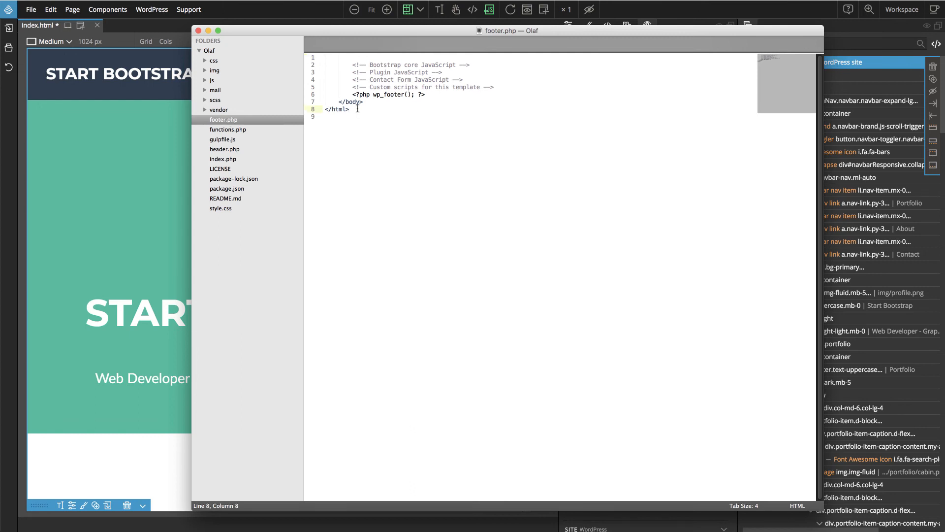
{"action": "left_click", "coordinate": [227, 130]}
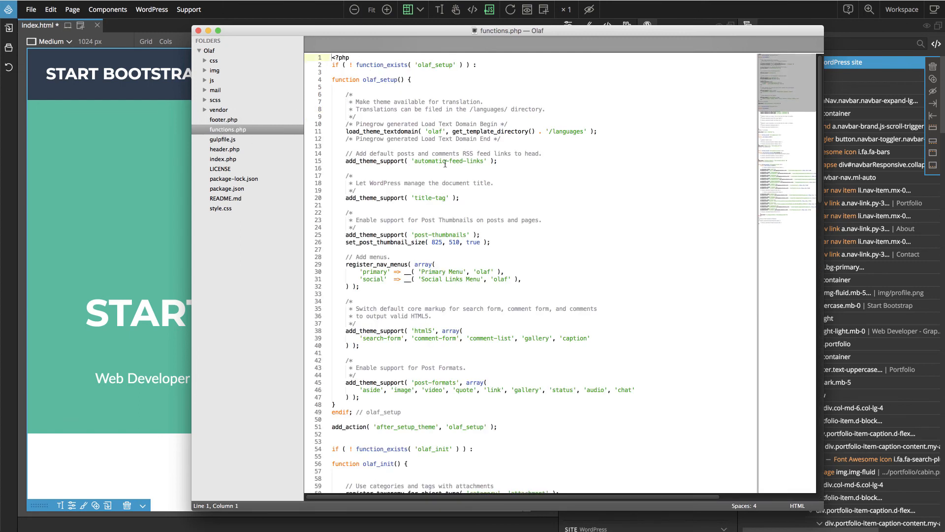
{"action": "mouse_move", "coordinate": [243, 130]}
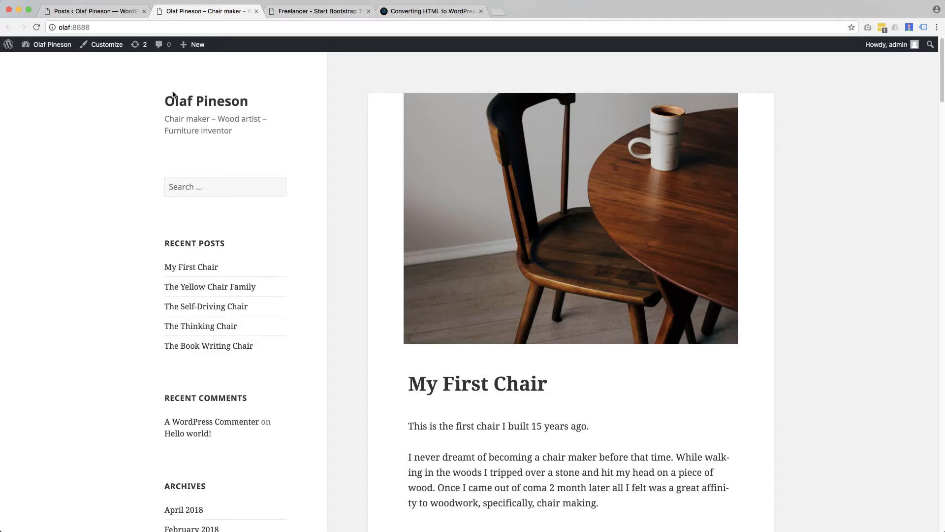
- Activate the Olaf theme under Appearance > Themes in wp-admin
{"action": "left_click", "coordinate": [93, 11]}
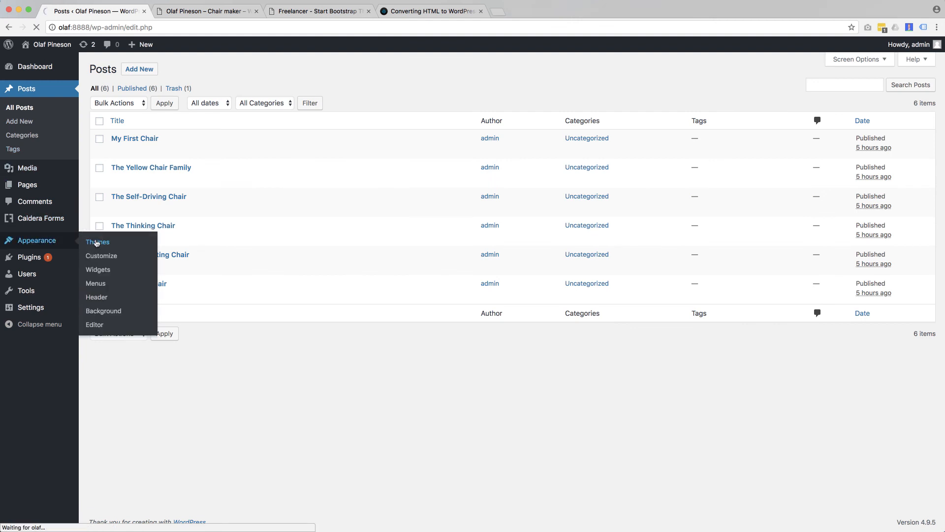
{"action": "left_click", "coordinate": [97, 242]}
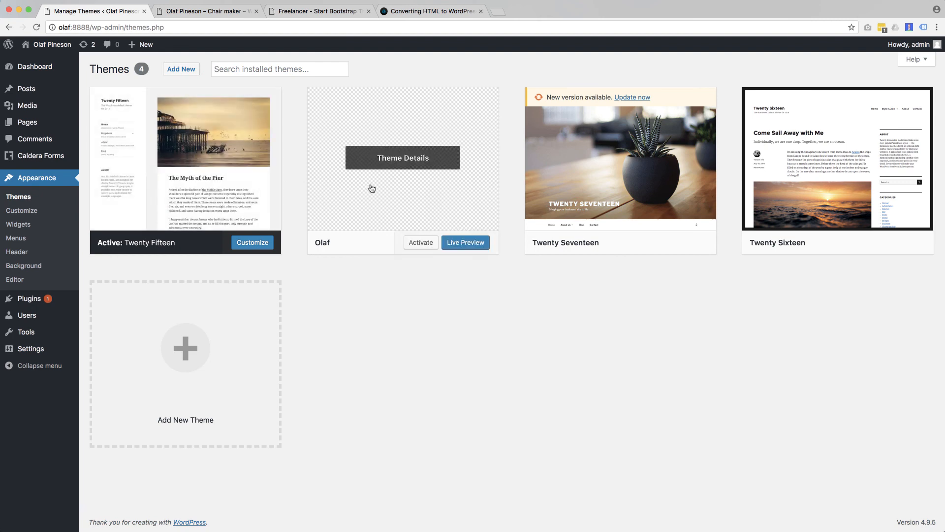
{"action": "left_click", "coordinate": [421, 242]}
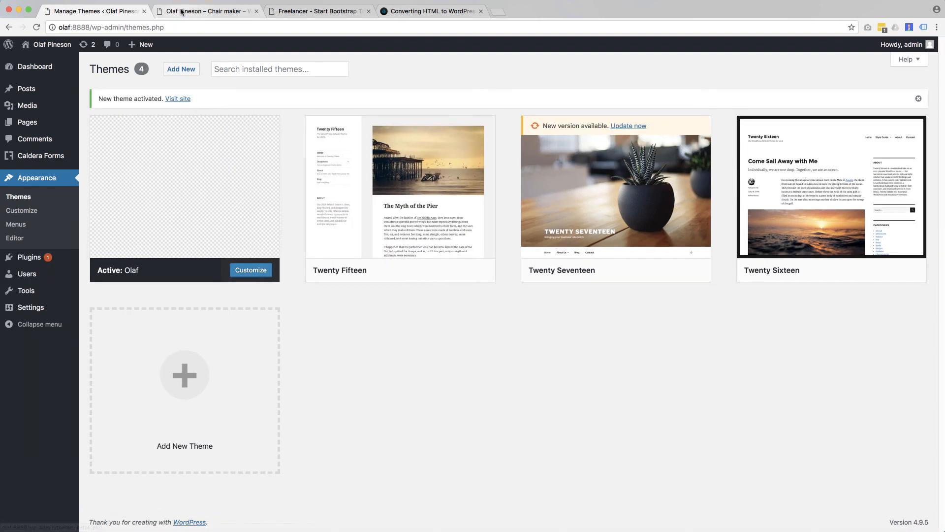
- Reload the olaf:8888 site and scroll through the Freelancer design
{"action": "left_click", "coordinate": [202, 11]}
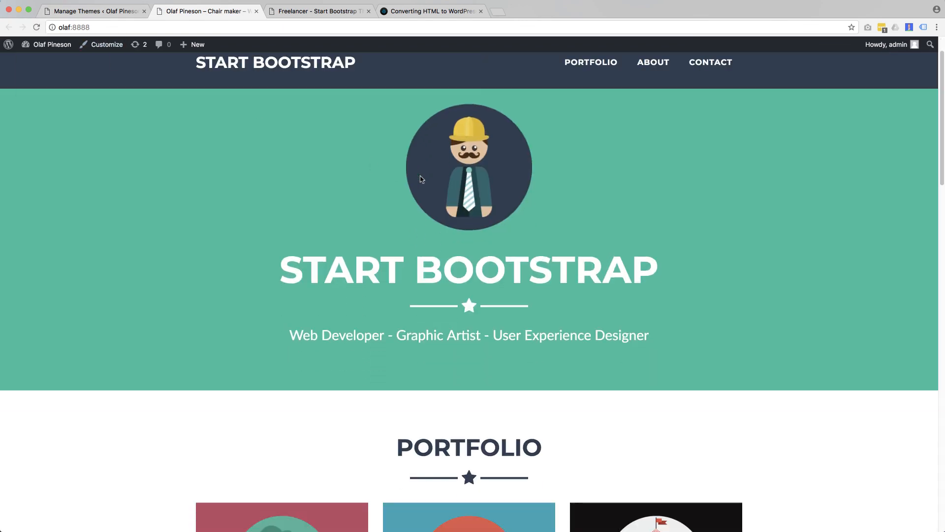
{"action": "scroll", "scroll_direction": "down", "scroll_amount": 3}
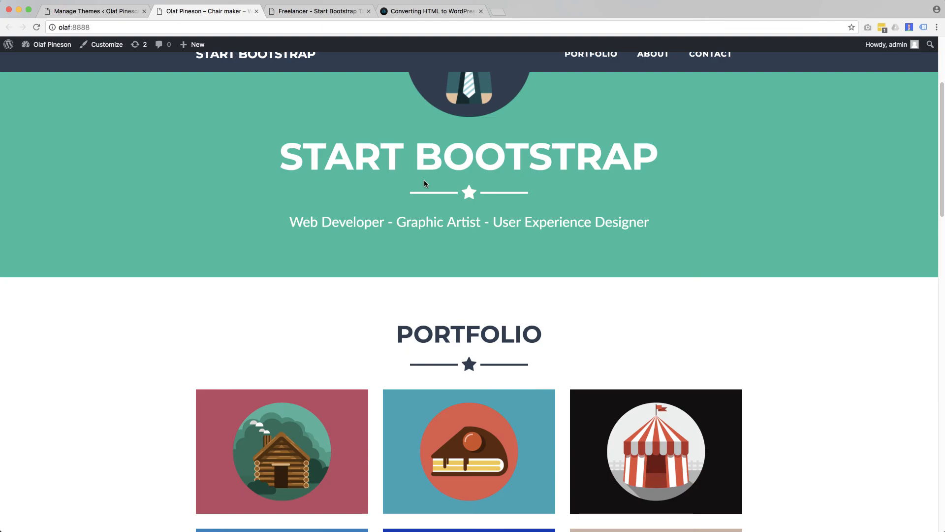